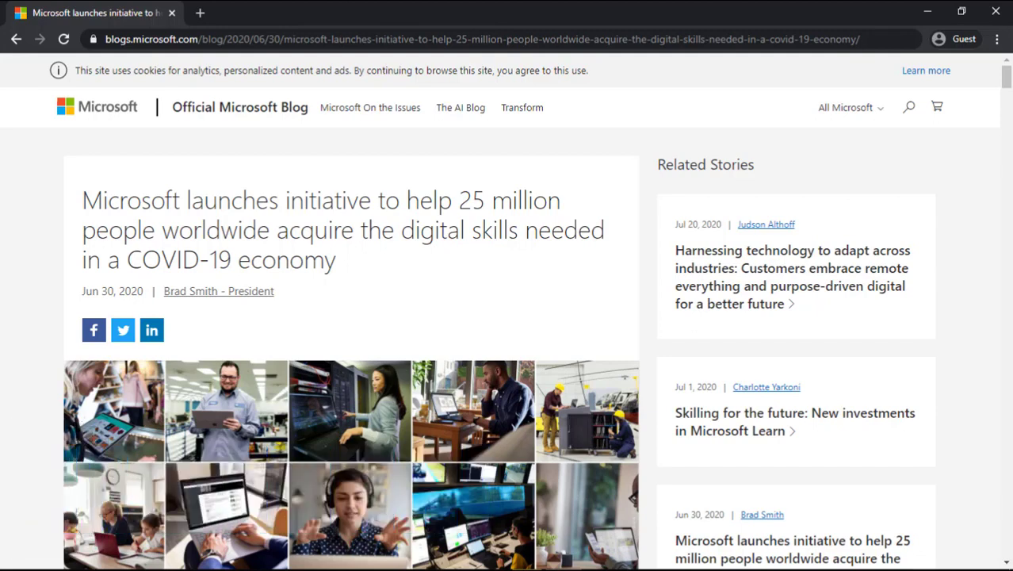
Step: Switch to the Scholarships Corner YouTube channel home page tab
click(249, 12)
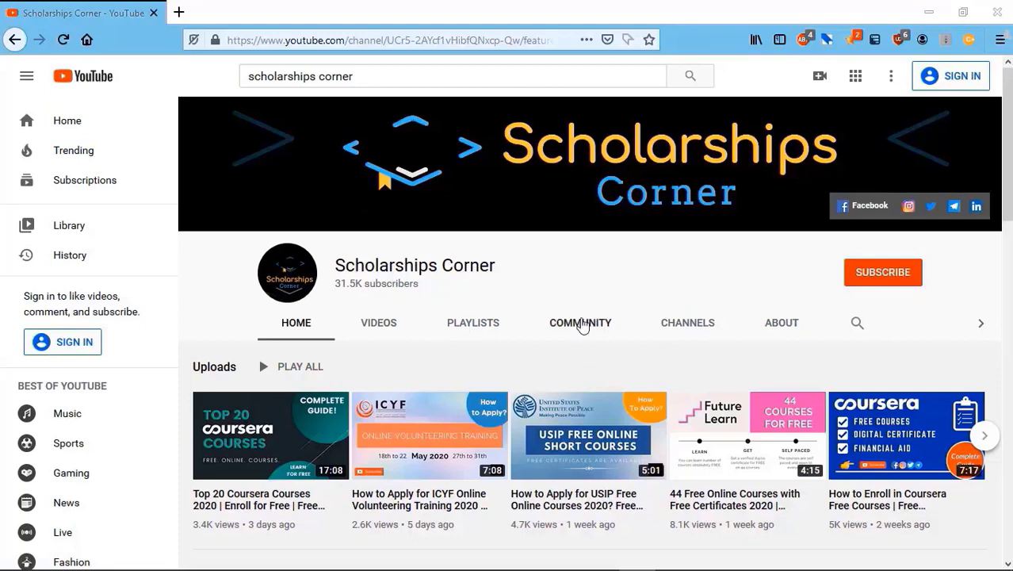
Step: Return to the Microsoft blog tab showing the three-part initiative and $20 million grants text
click(581, 323)
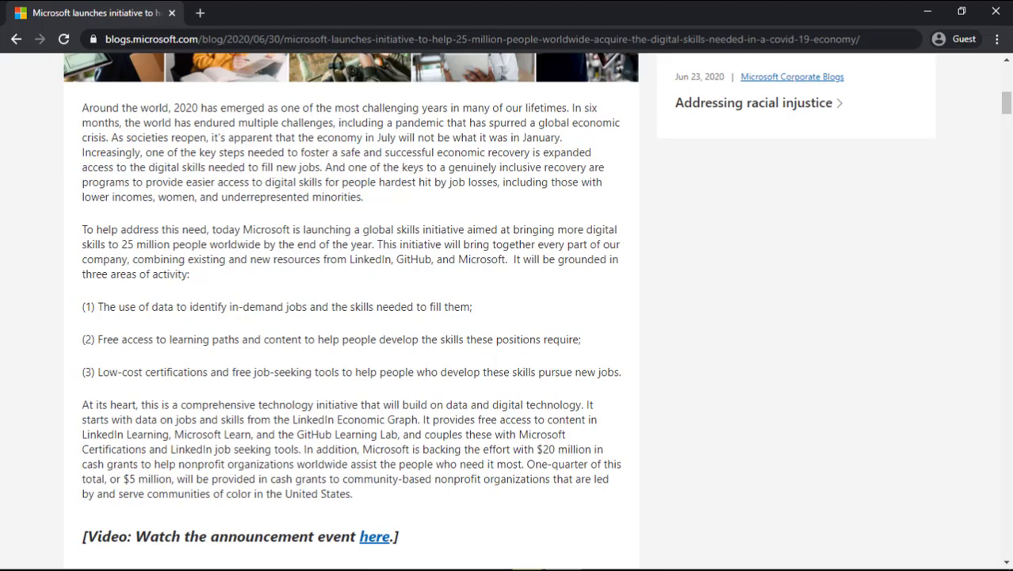
Step: Scroll the blog post down to the numbered 'Become a…' list of 10 job learning paths
scroll(down, 3)
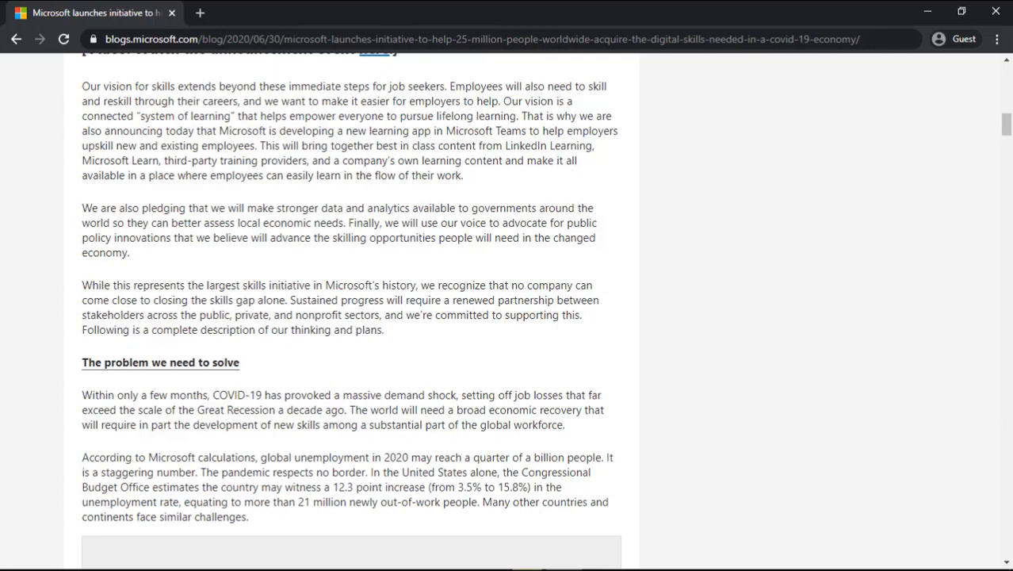
scroll(down, 3)
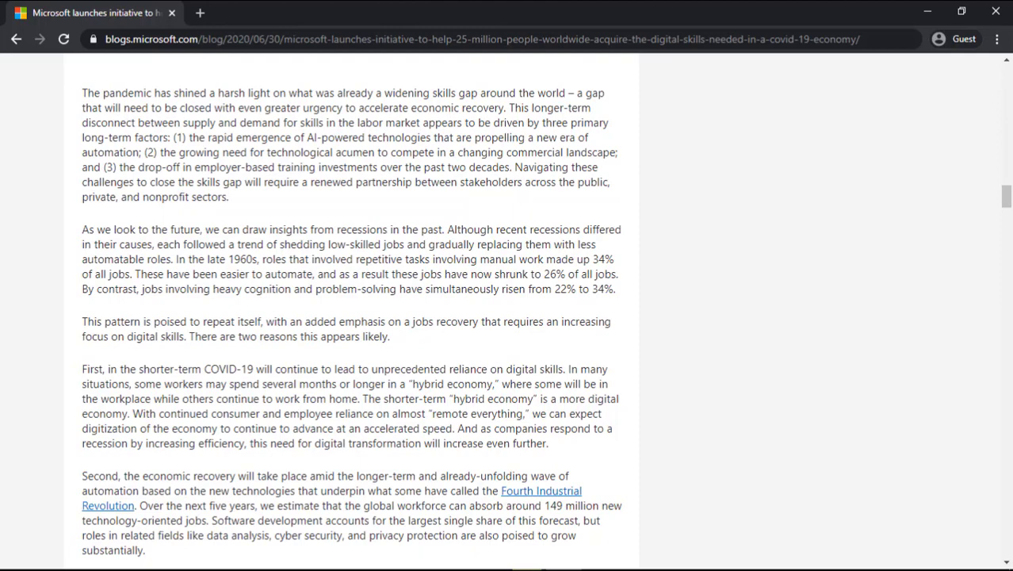
scroll(down, 3)
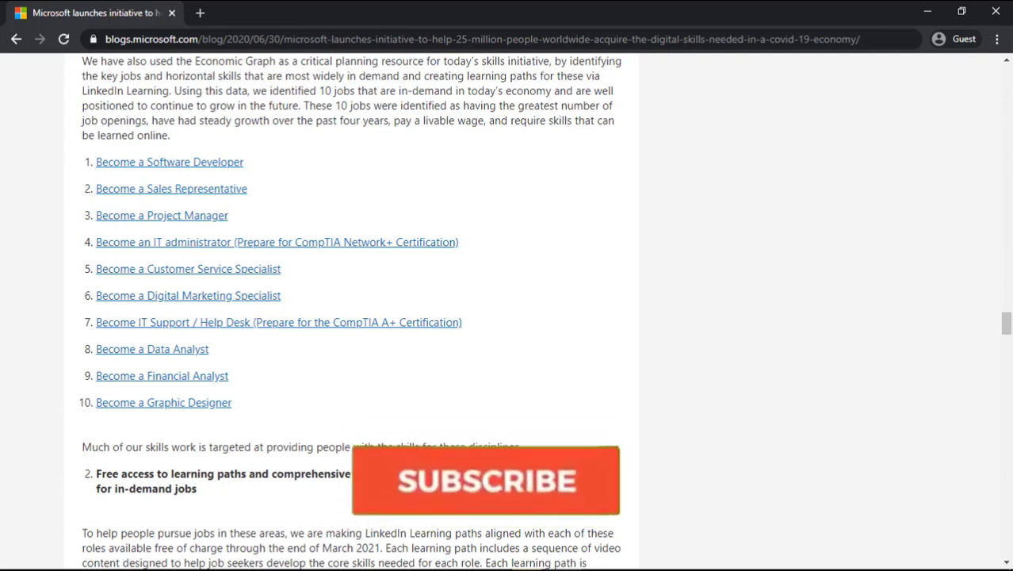
Step: Follow the 'Become a Software Developer' link to its LinkedIn Learning path page
click(486, 480)
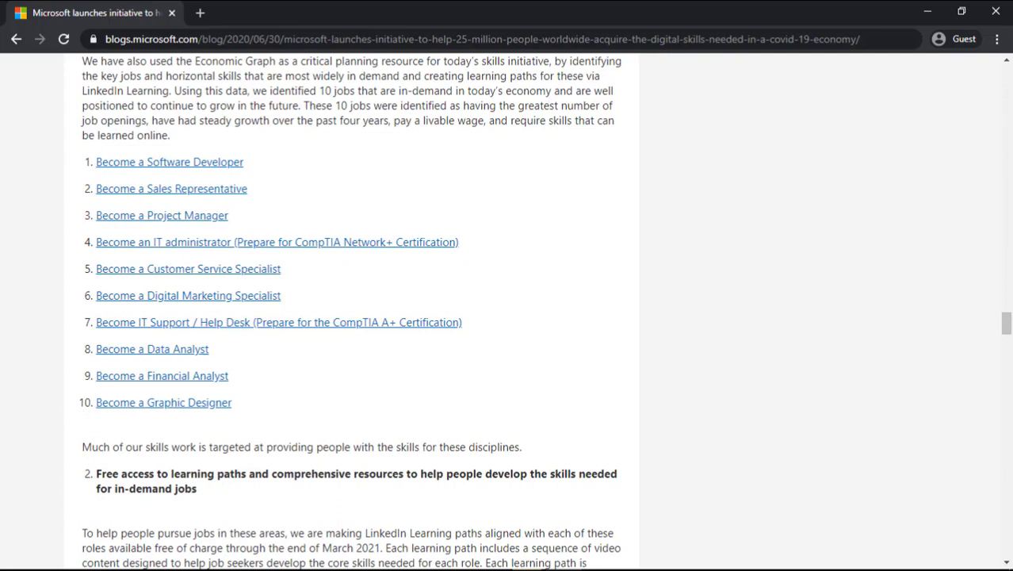
scroll(down, 3)
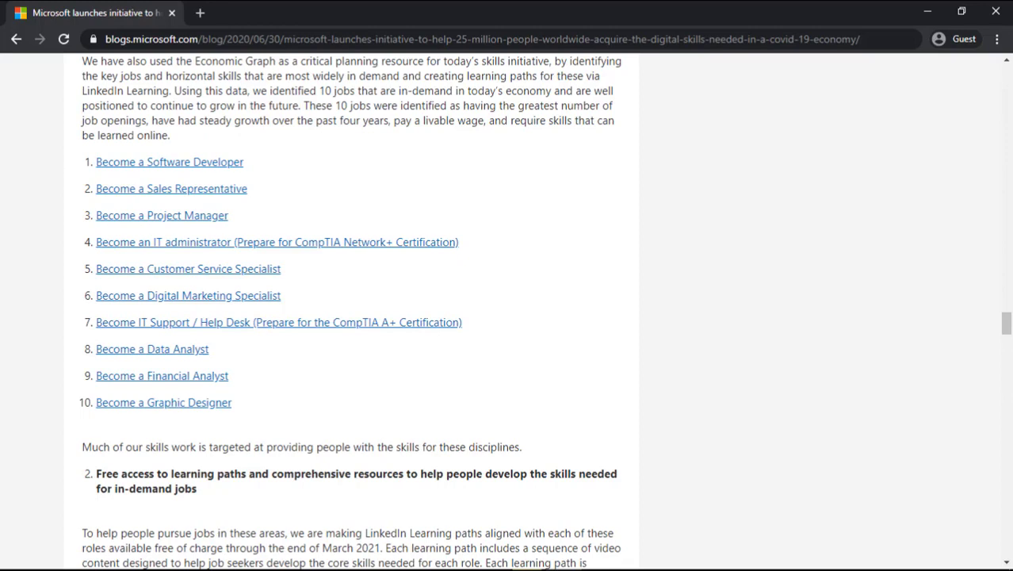
click(169, 162)
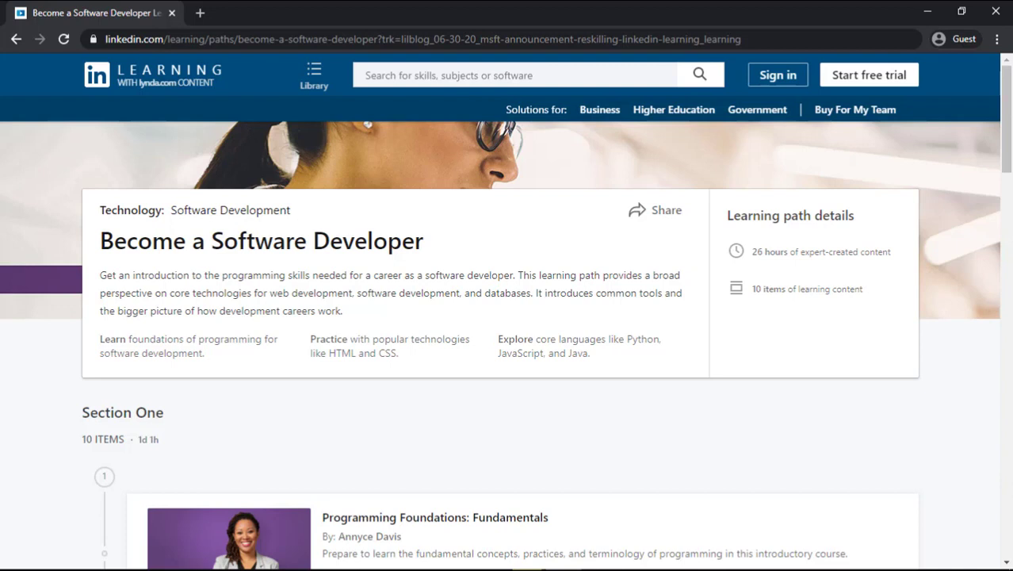
Step: Open the Programming Foundations: Fundamentals course from Section One of the learning path
click(777, 74)
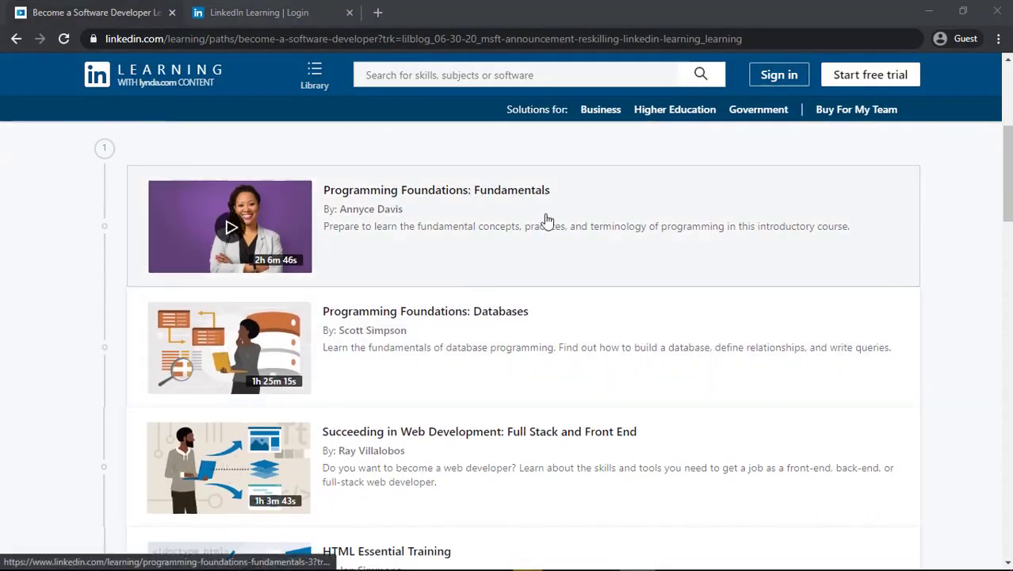
scroll(down, 3)
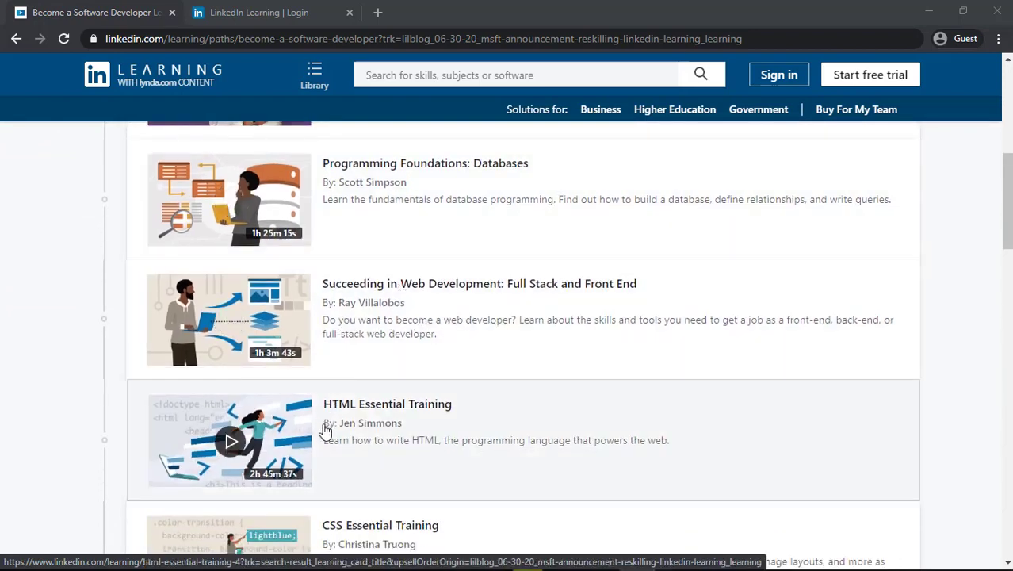
scroll(down, 3)
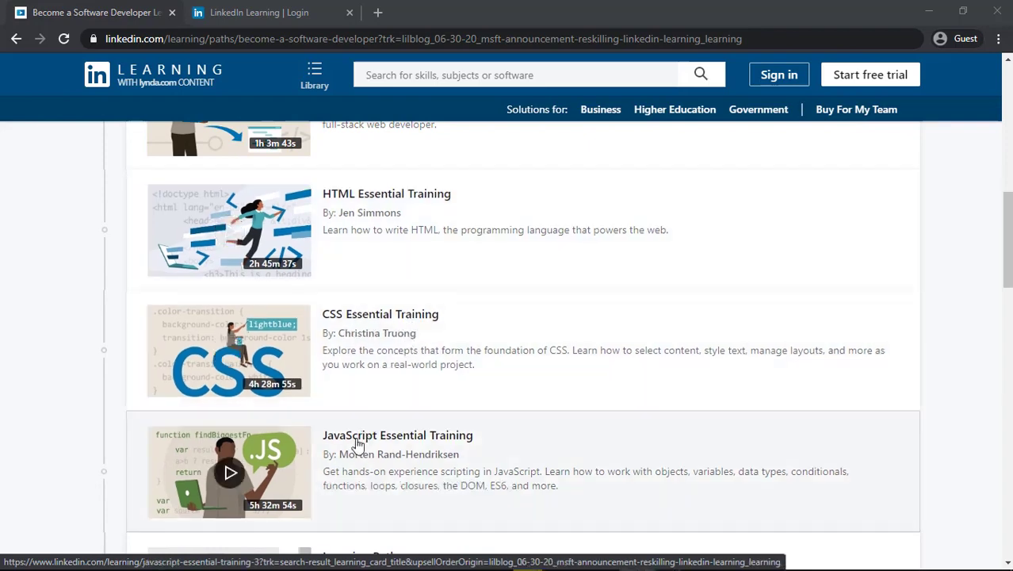
scroll(down, 3)
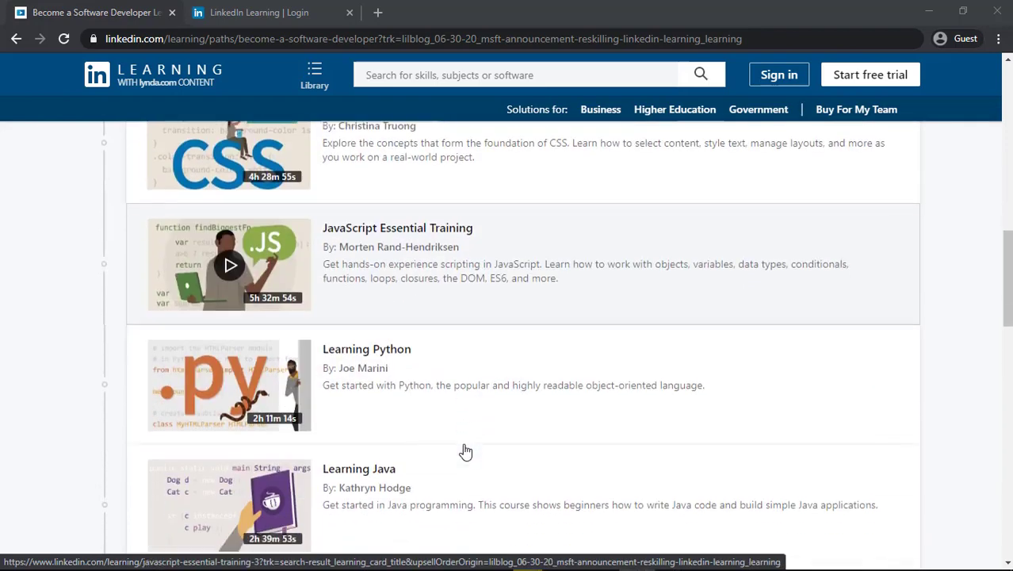
scroll(down, 3)
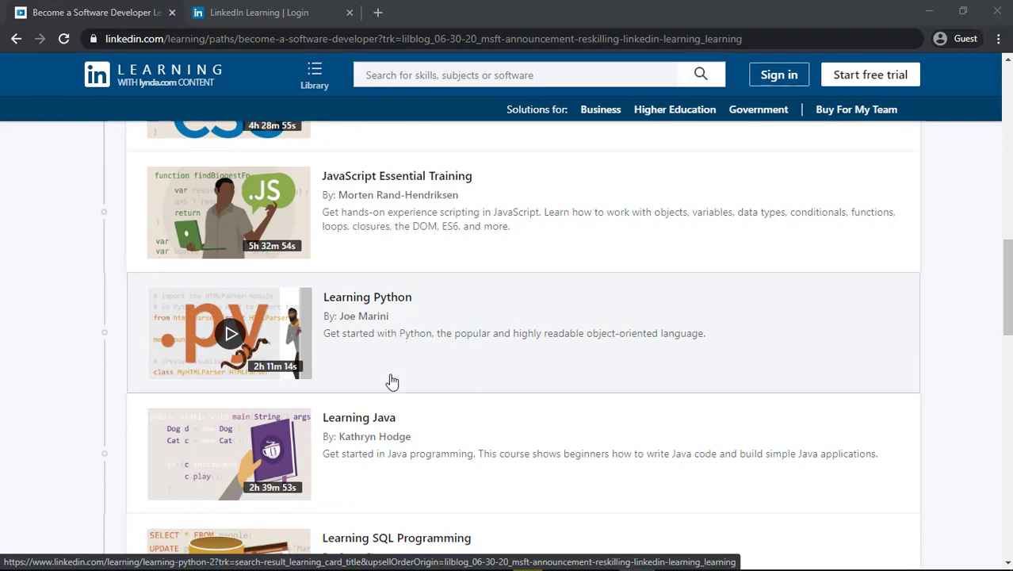
scroll(down, 3)
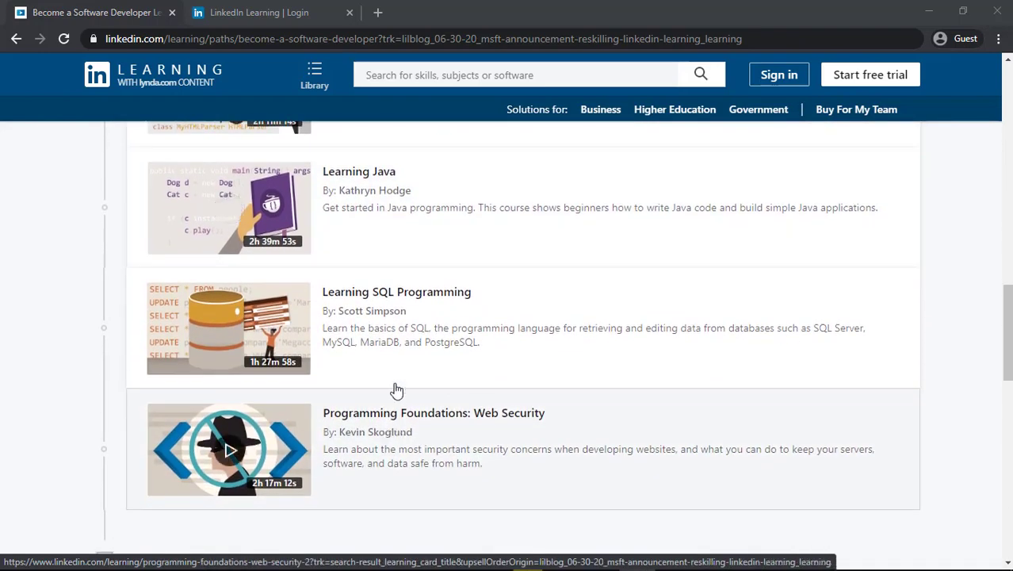
scroll(down, 3)
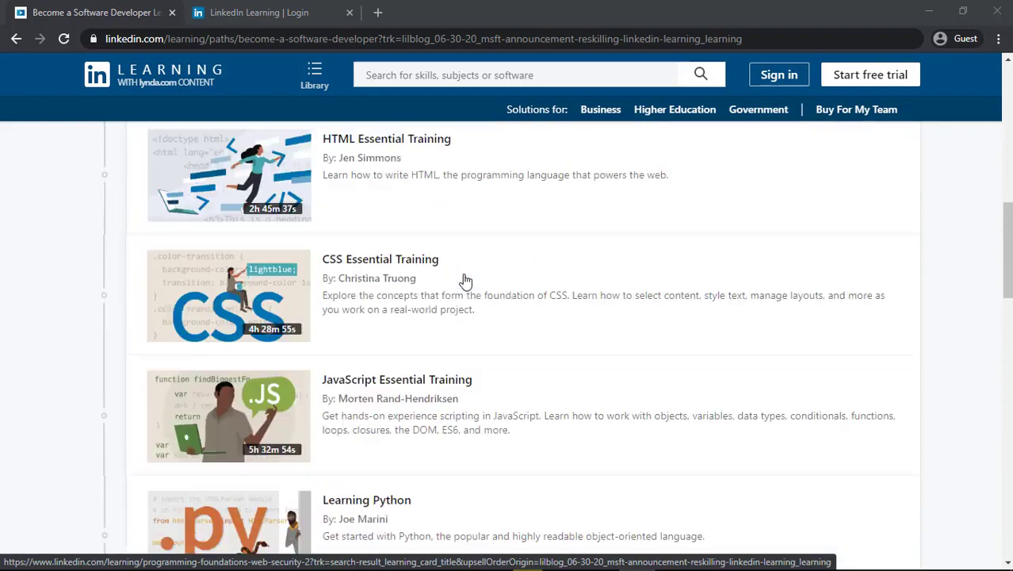
scroll(down, 3)
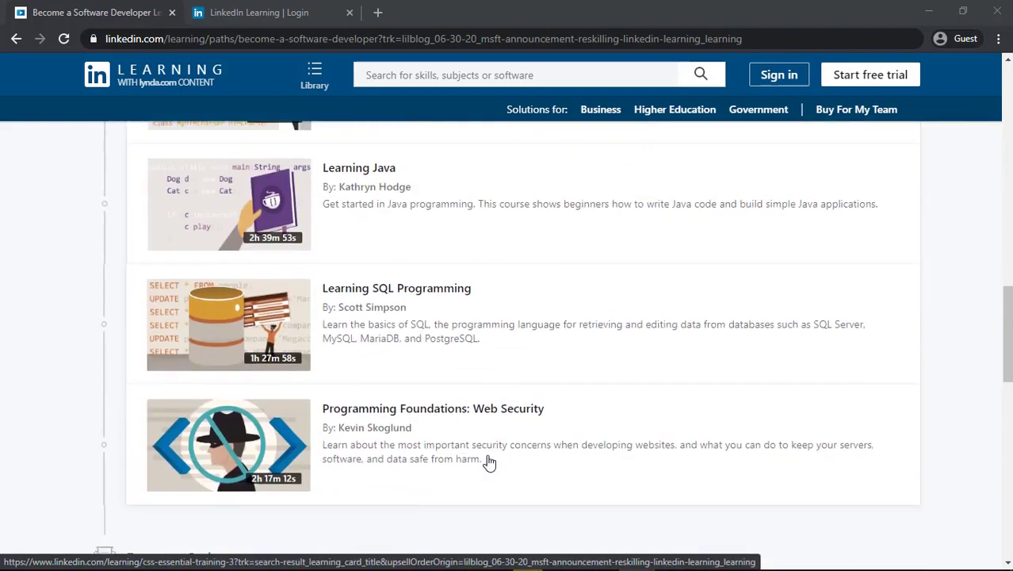
scroll(down, 3)
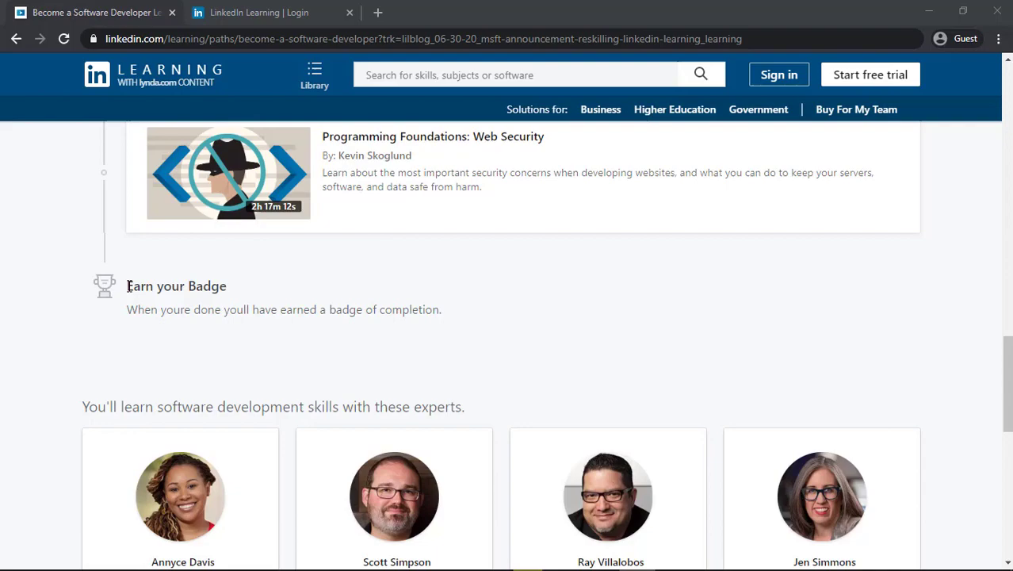
drag(126, 286, 443, 310)
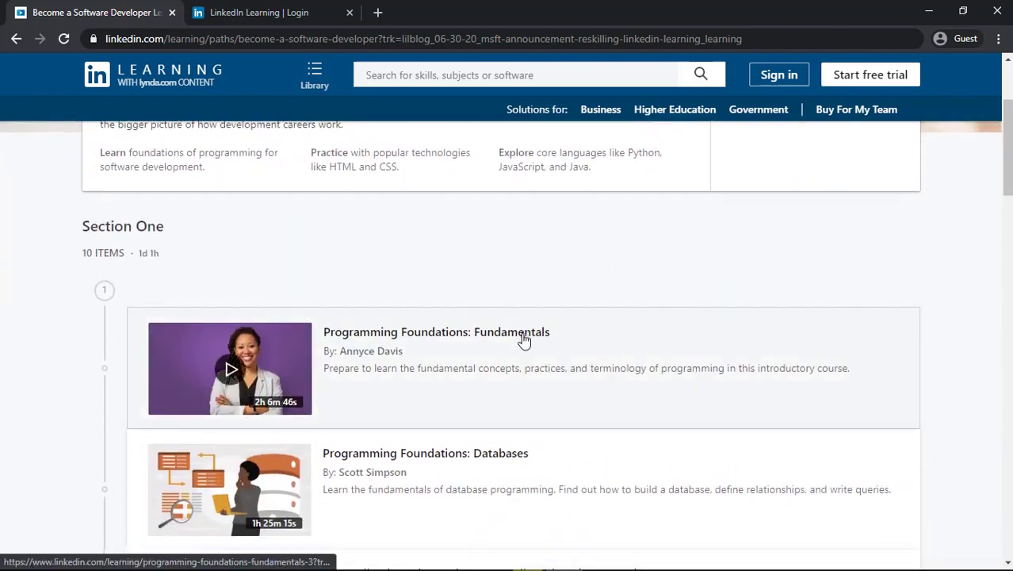
click(436, 332)
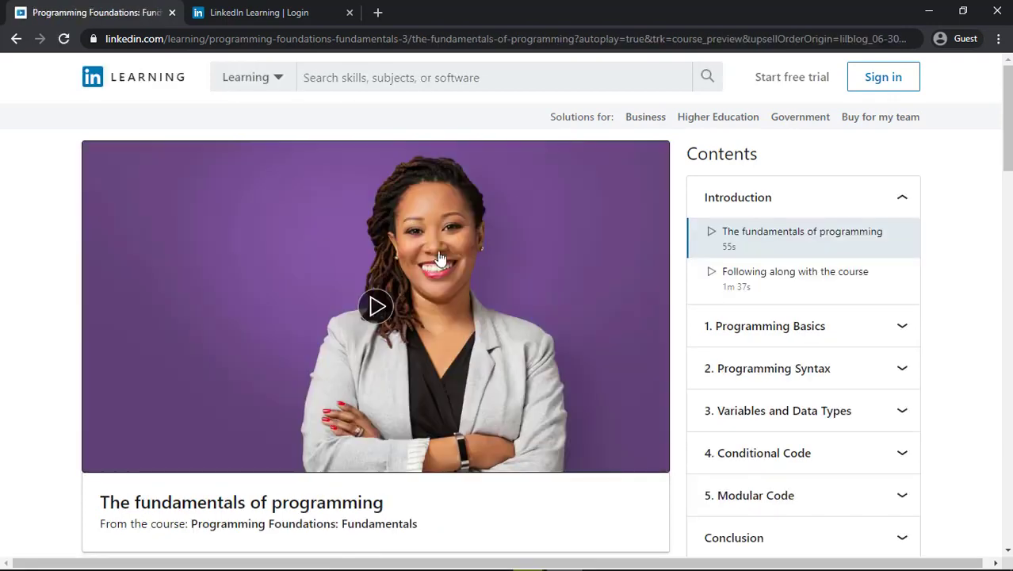
Step: Play and pause the intro video, browse Contents, and expand Annyce Davis's instructor bio
click(376, 306)
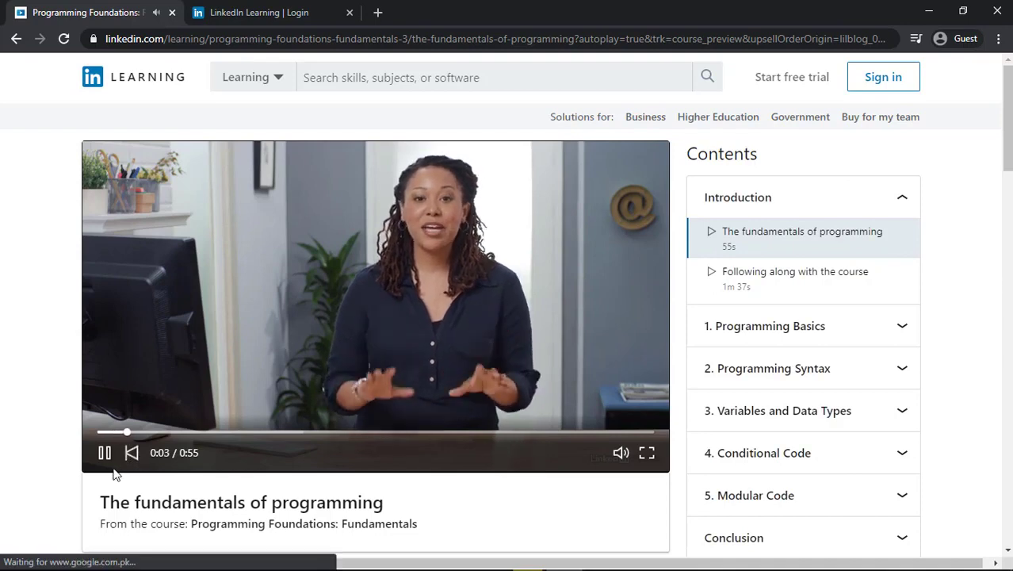
click(104, 452)
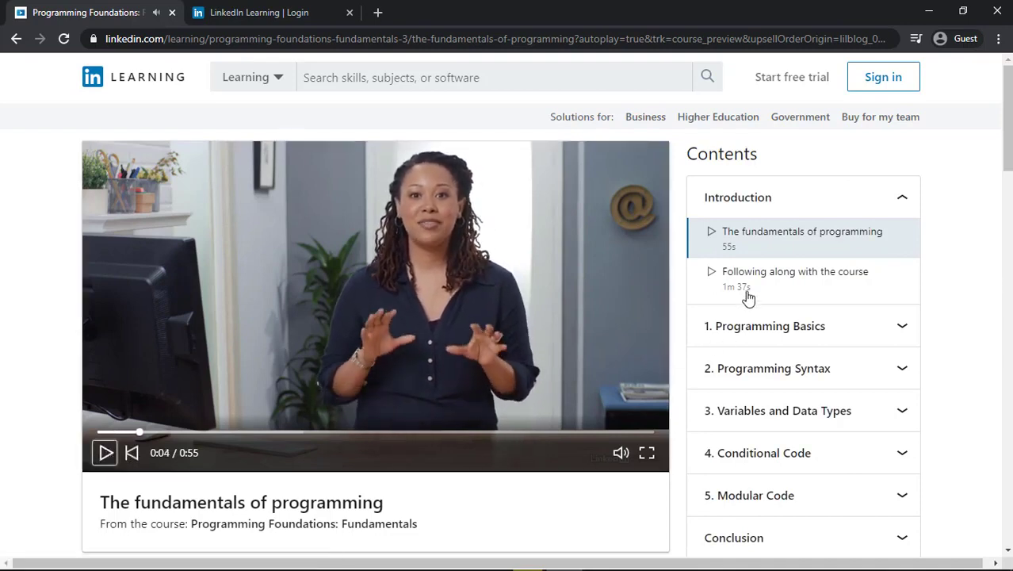
mouse_move(812, 330)
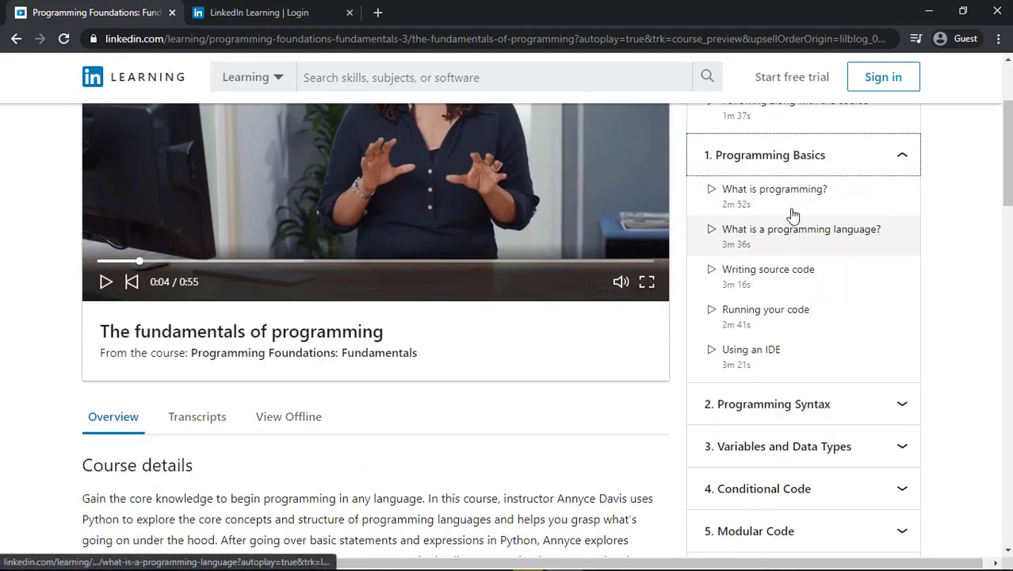
scroll(down, 3)
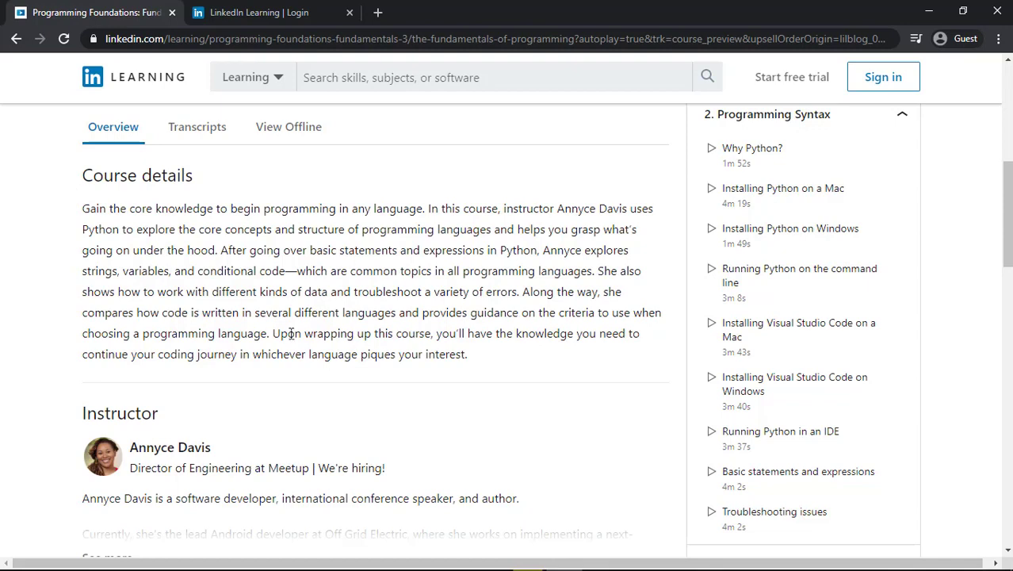
scroll(down, 3)
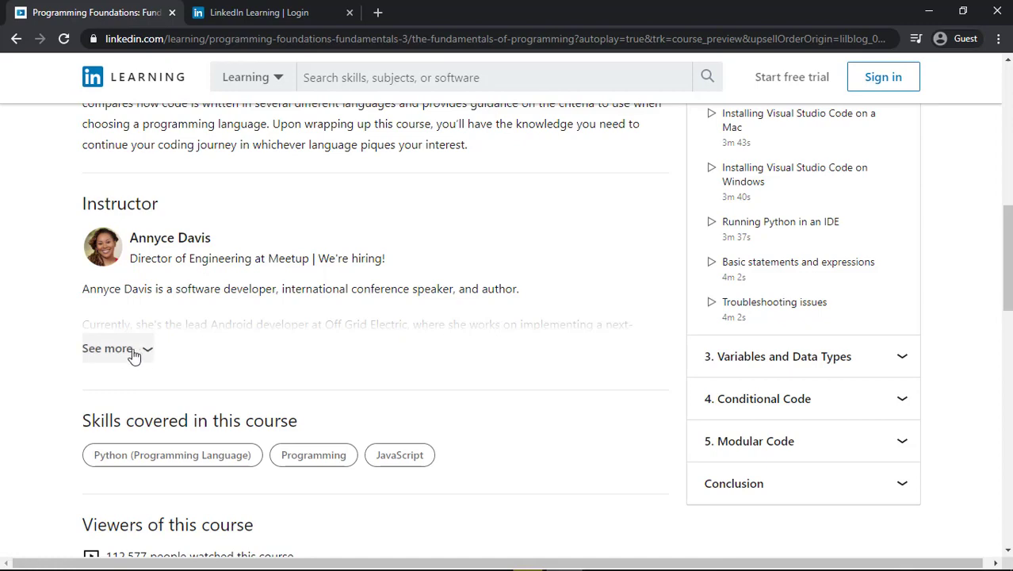
click(107, 348)
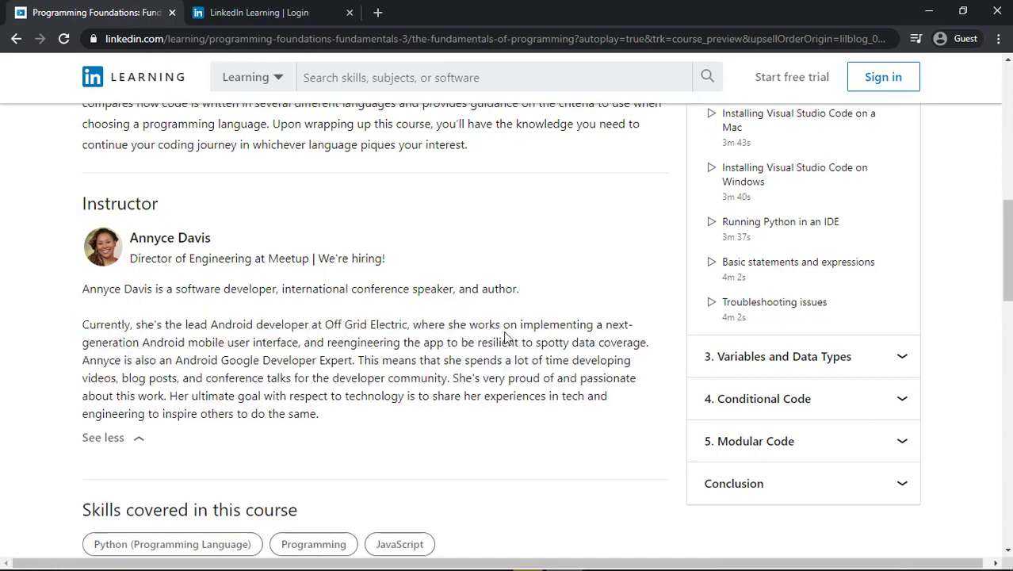
scroll(down, 3)
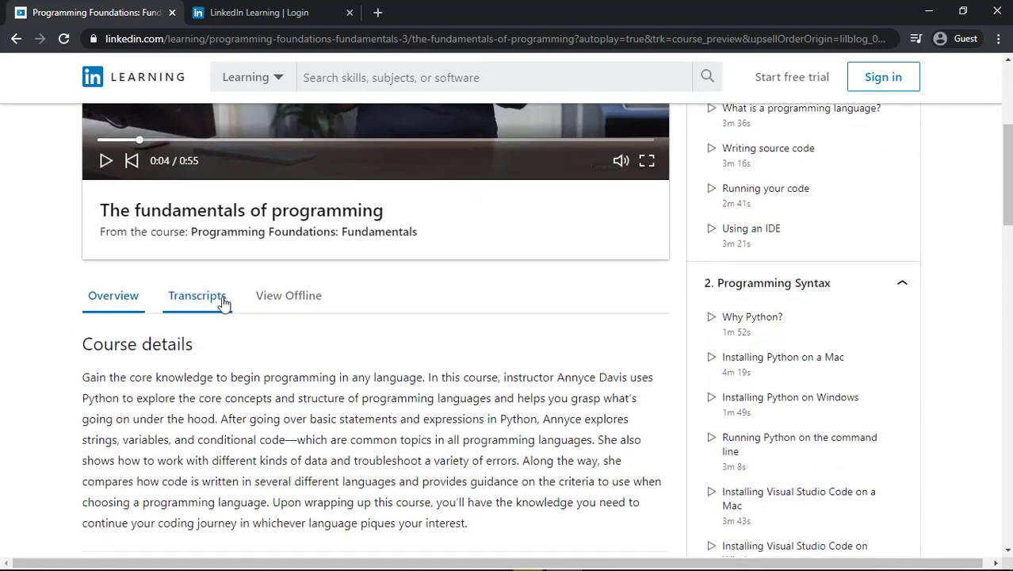
Step: View the introduction video's transcript and the offline download information
click(197, 295)
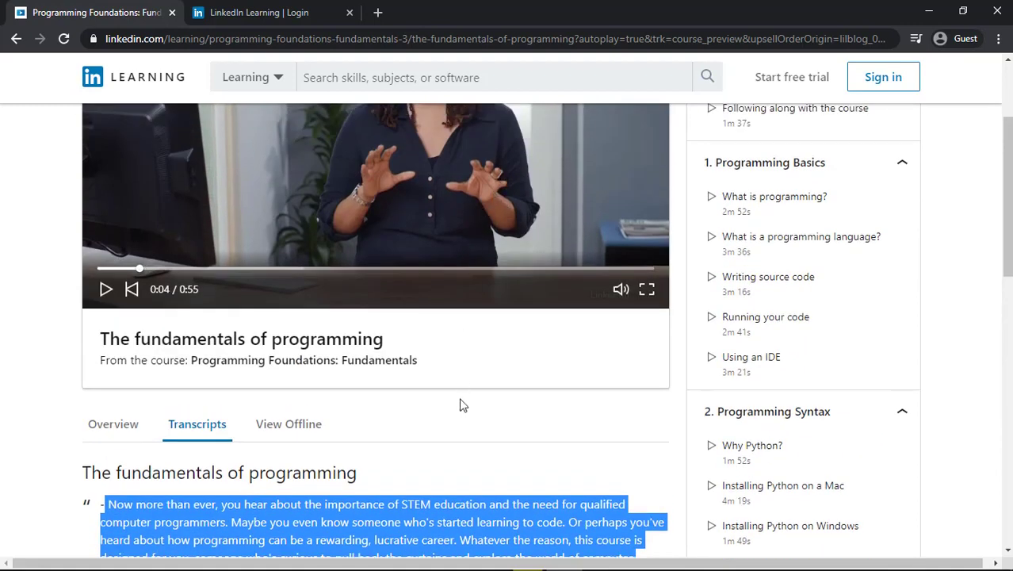
scroll(down, 3)
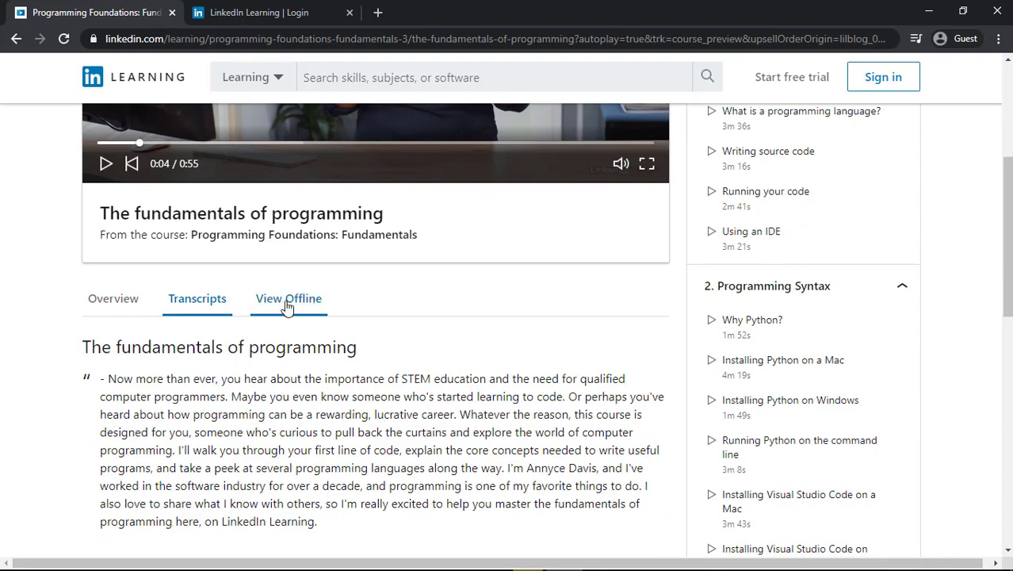
click(289, 299)
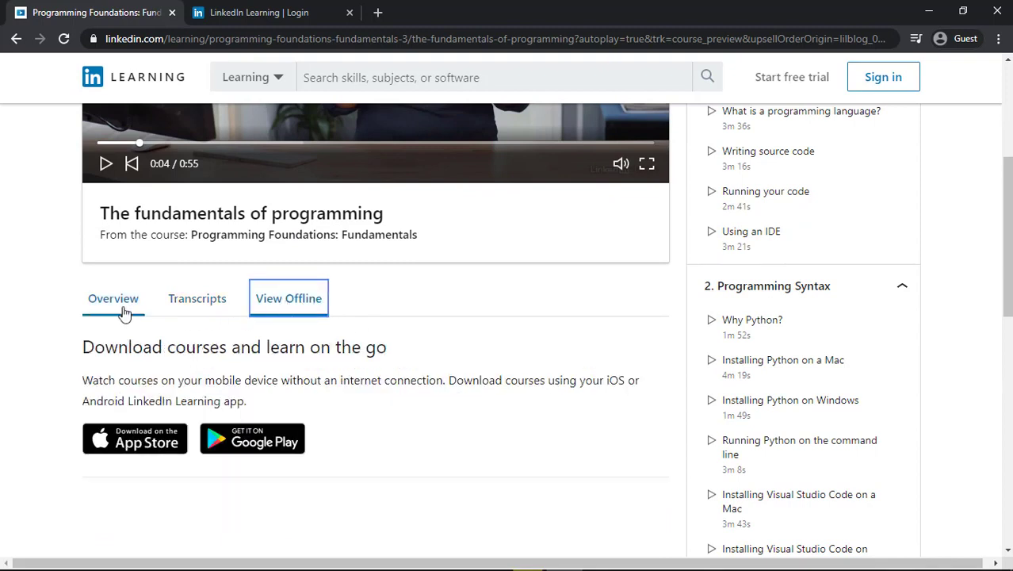
Step: Return to Overview and expand the Conclusion chapter showing Exploring languages and Next steps
double_click(104, 346)
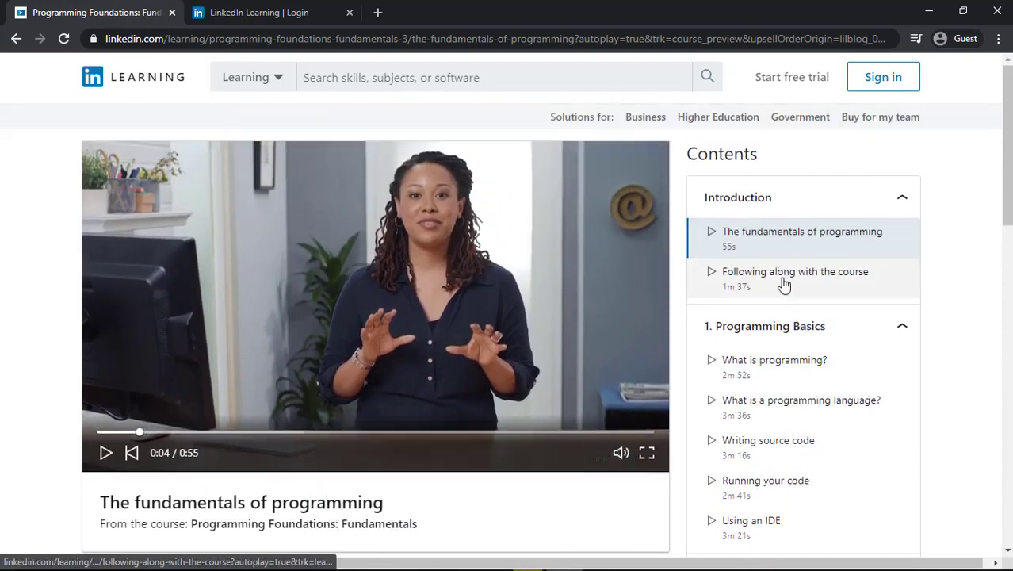
scroll(down, 3)
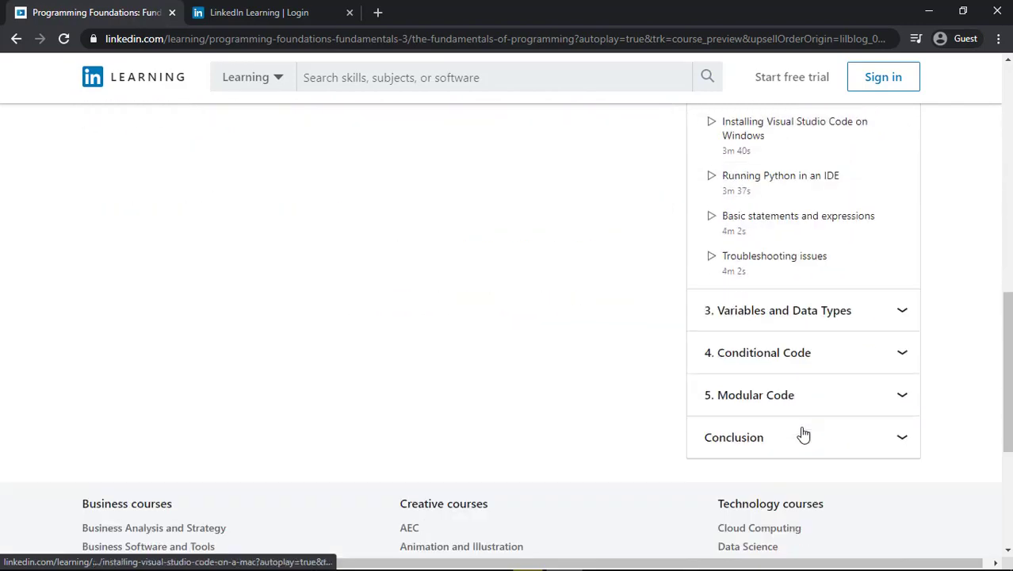
click(733, 436)
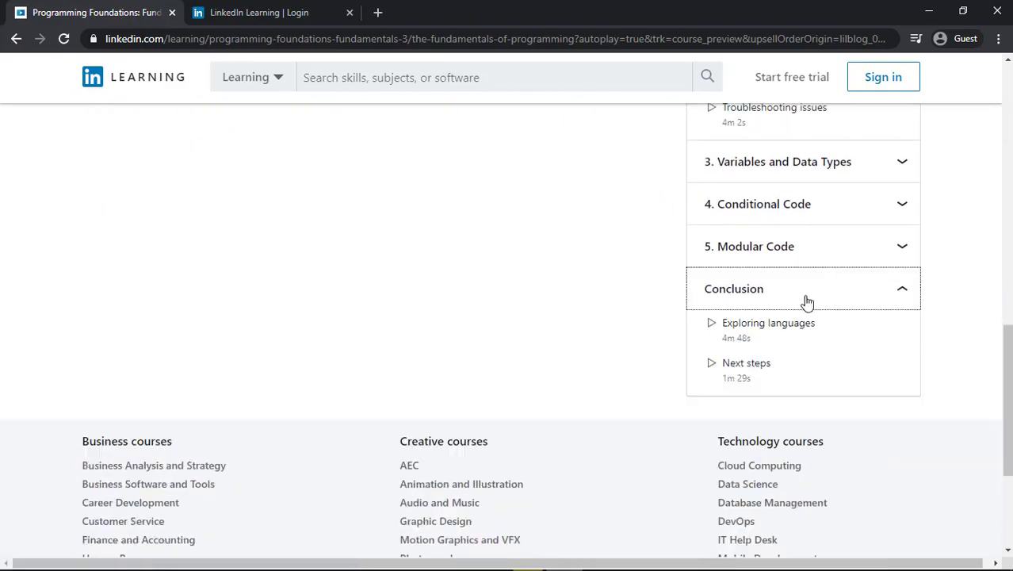